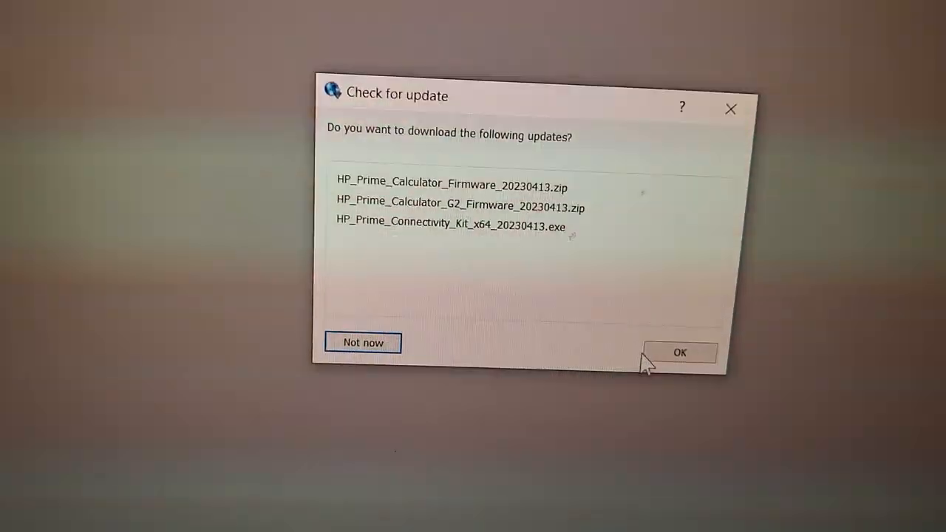
Step: Accept downloading the listed 20230413 firmware and Connectivity Kit update files
{"action": "left_click", "coordinate": [679, 352]}
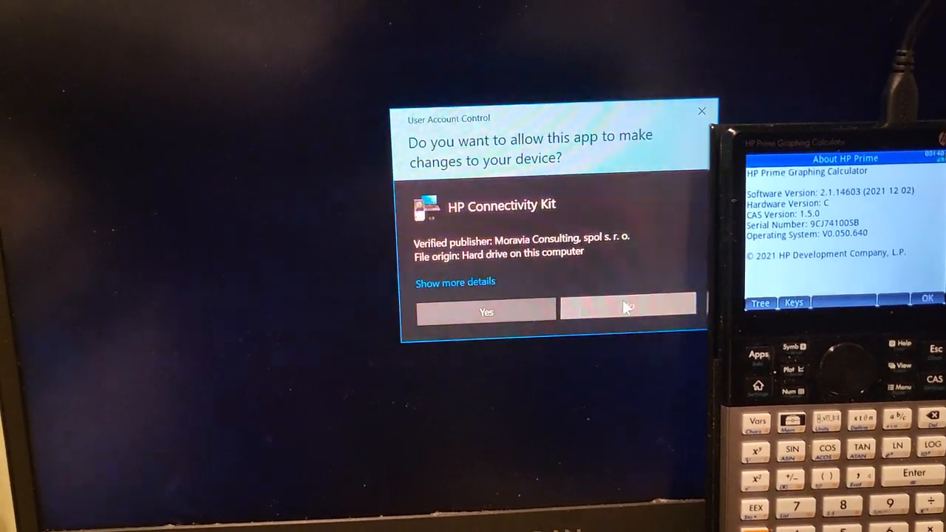
Step: Decline the Connectivity Kit installer, dismiss the 'Unable to start' error and close the Done dialog
{"action": "left_click", "coordinate": [485, 310]}
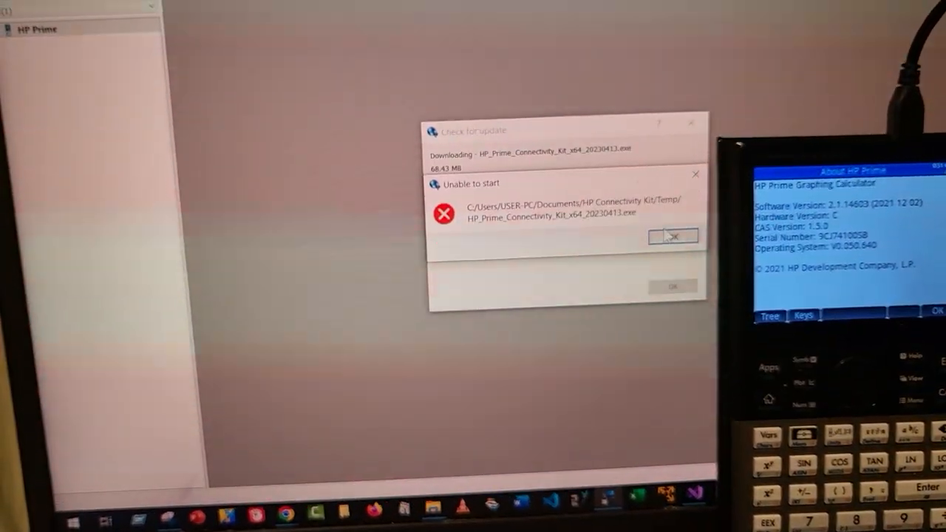
{"action": "left_click", "coordinate": [673, 237]}
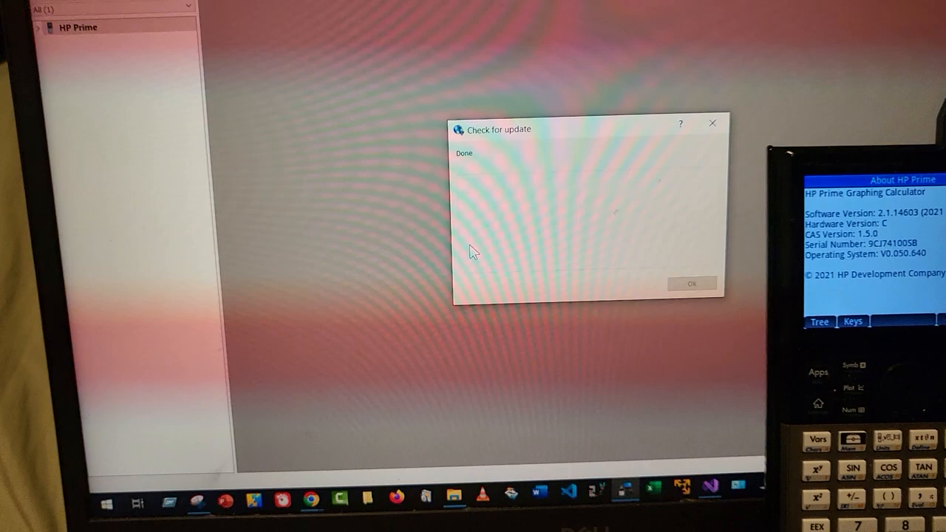
{"action": "left_click", "coordinate": [691, 284]}
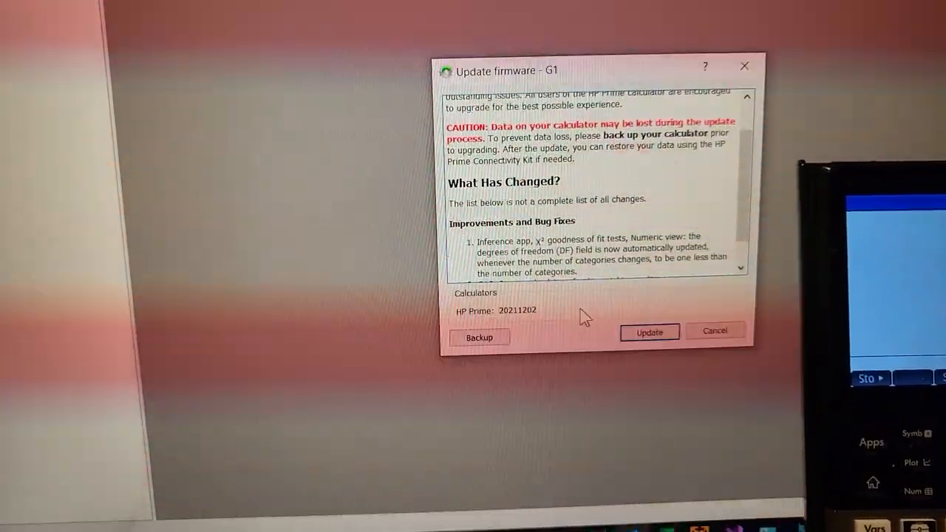
Step: Begin the firmware update on the connected HP Prime G1 after reviewing the release notes
{"action": "left_click", "coordinate": [647, 331]}
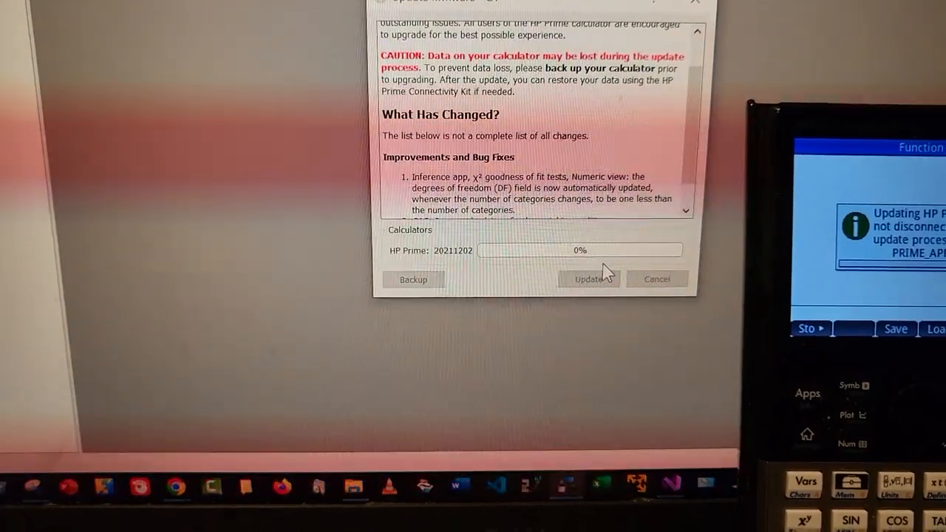
{"action": "left_click", "coordinate": [588, 278]}
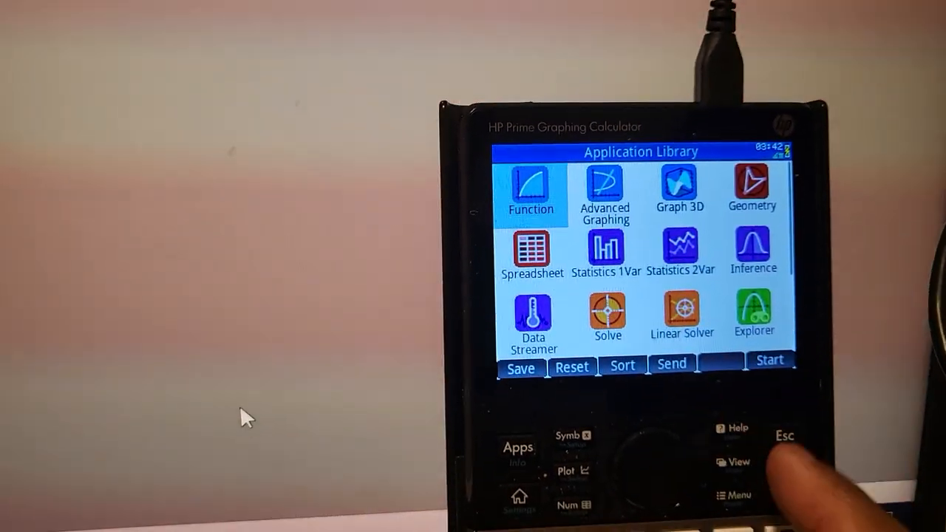
Step: Launch the Function app from the Application Library and bring up CAS Settings showing radians angle measure
{"action": "left_click", "coordinate": [531, 189]}
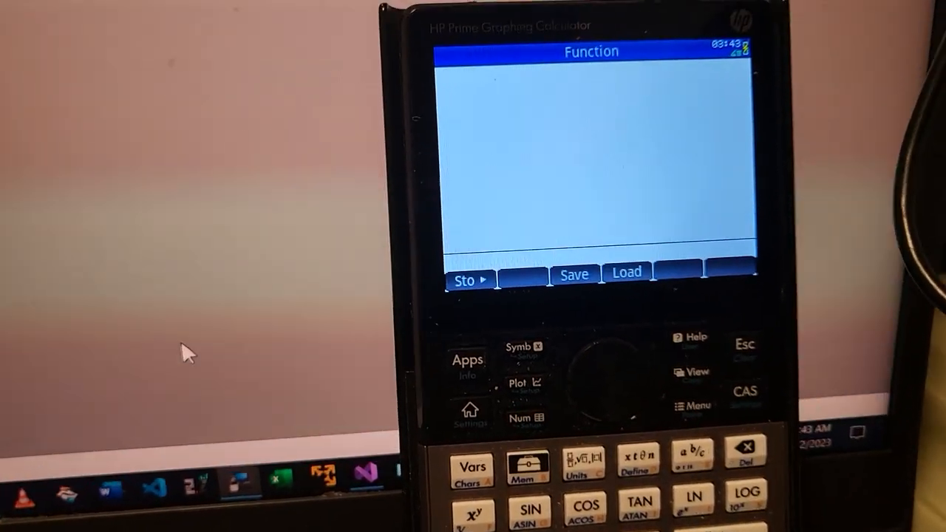
{"action": "left_click", "coordinate": [744, 387]}
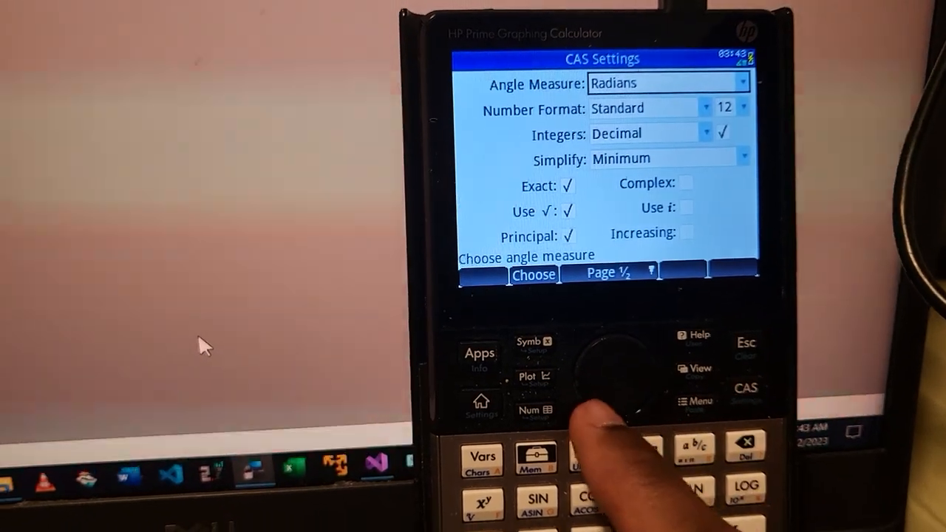